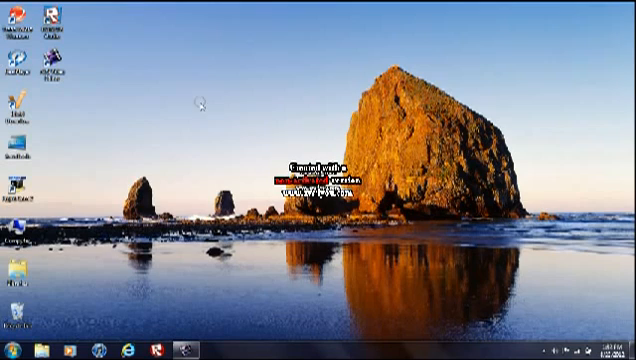
pyautogui.moveTo(248, 150)
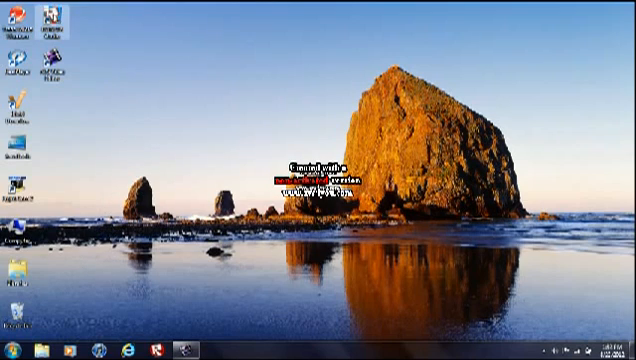
# Launch Roblox Studio from its desktop icon and wait for the games start page.
pyautogui.click(11, 345)
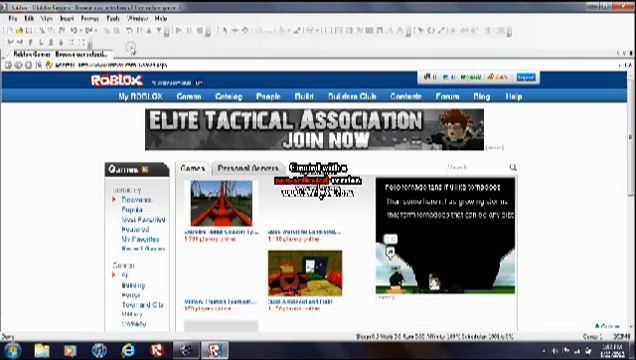
# Scroll the start page, then bring up the Open dialog listing places in Documents.
pyautogui.scroll(-3)
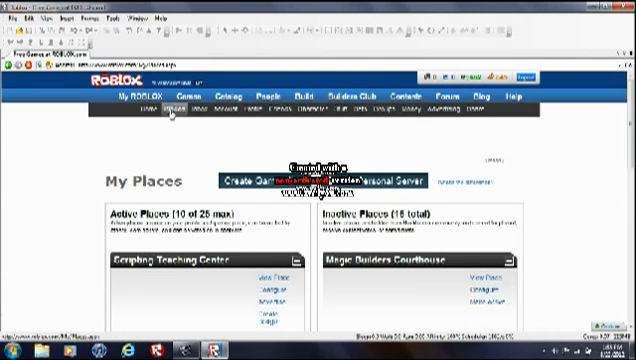
pyautogui.click(112, 95)
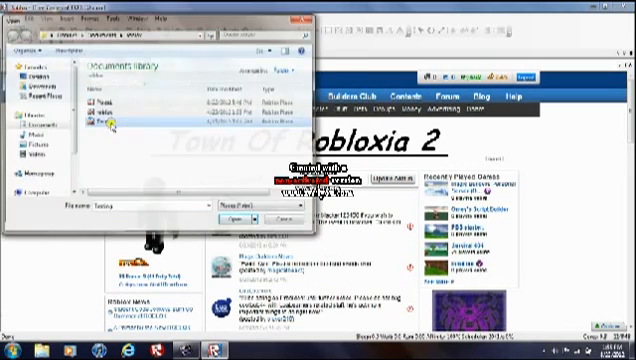
# Open the Testing place file to load its green baseplate.
pyautogui.click(251, 217)
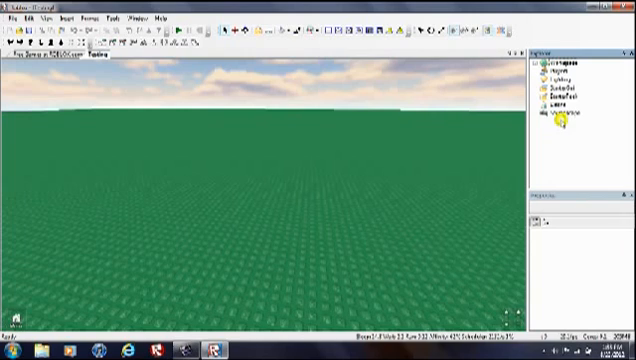
# Expand Workspace in the Explorer to inspect the baseplate, then open the View menu.
pyautogui.click(575, 65)
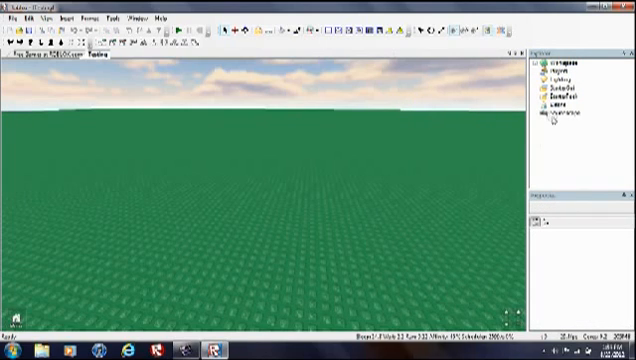
pyautogui.click(556, 80)
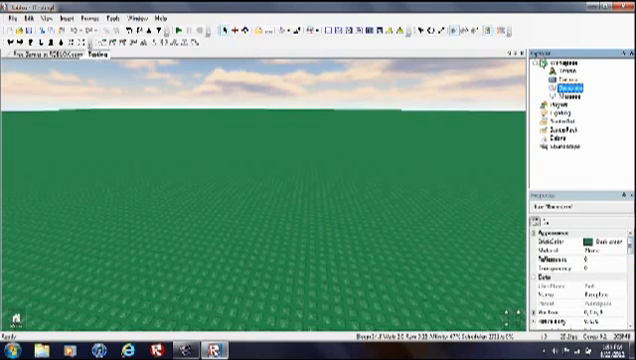
pyautogui.click(48, 17)
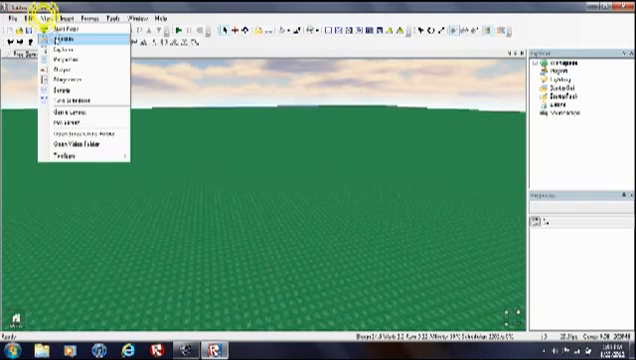
pyautogui.click(53, 42)
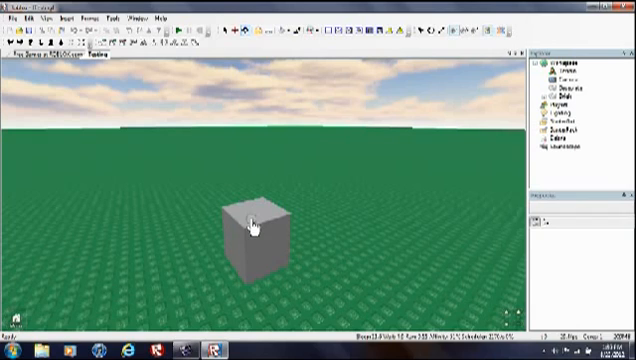
# Select the grey part and show the Output panel beneath the 3D view.
pyautogui.click(64, 18)
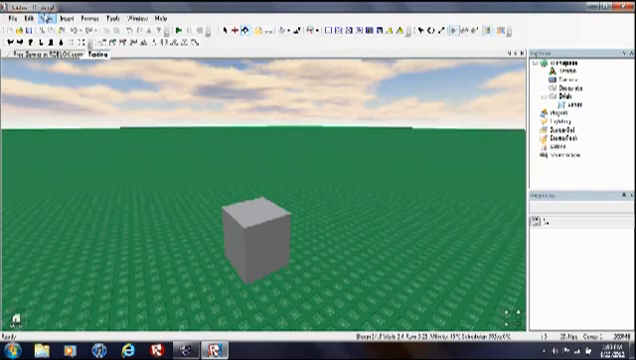
pyautogui.click(44, 17)
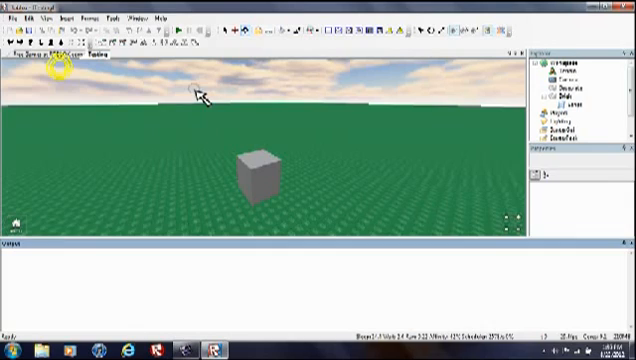
# Run the place and read the red Transparency error in Output.
pyautogui.click(178, 20)
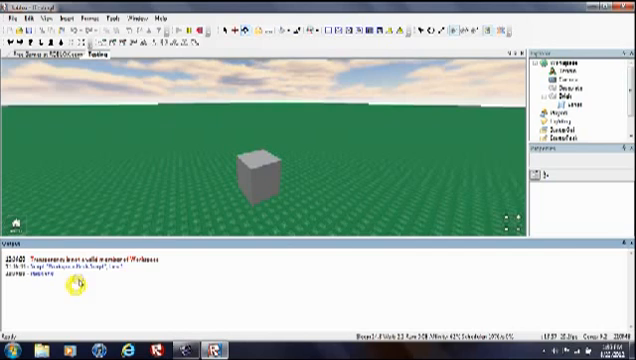
pyautogui.moveTo(257, 263)
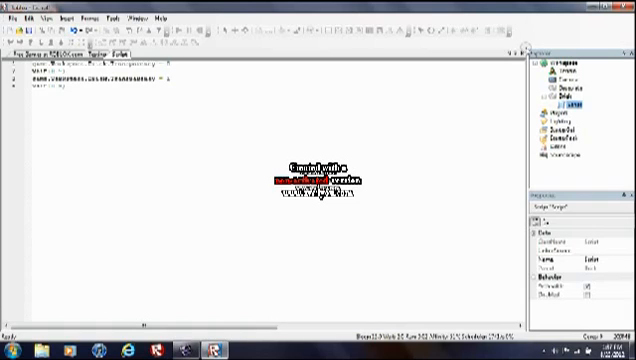
# Delete the later Transparency and wait lines from the part's script.
pyautogui.click(51, 20)
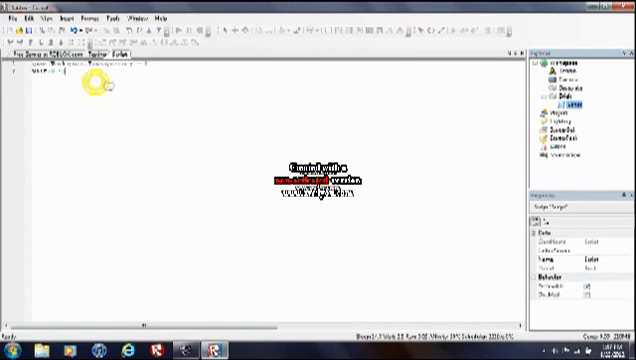
pyautogui.rightClick(55, 73)
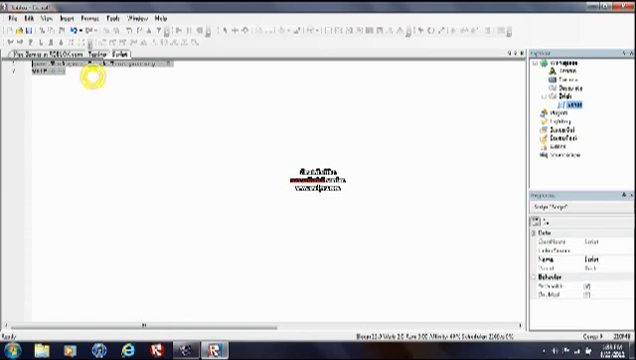
pyautogui.rightClick(85, 68)
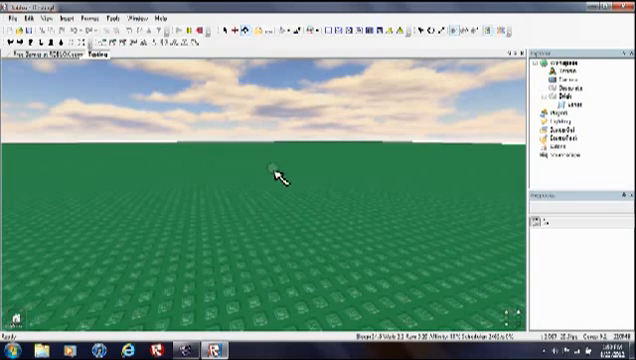
pyautogui.moveTo(235, 155)
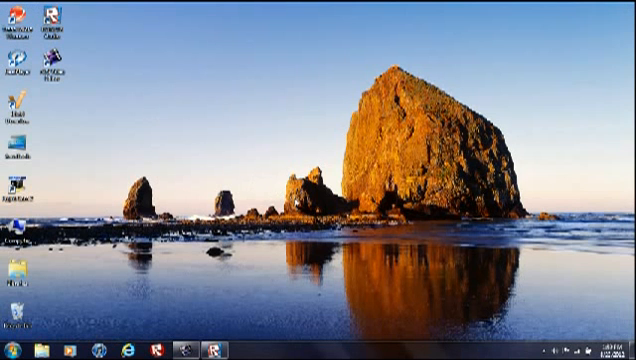
pyautogui.moveTo(450, 272)
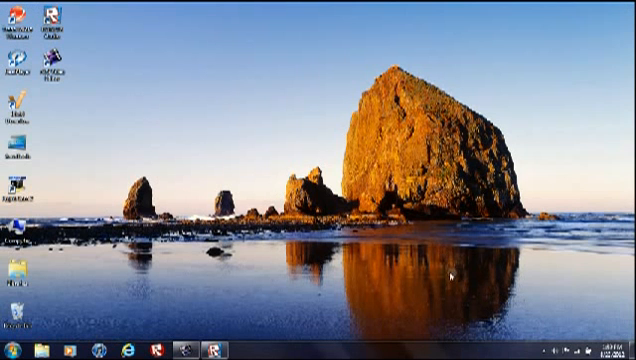